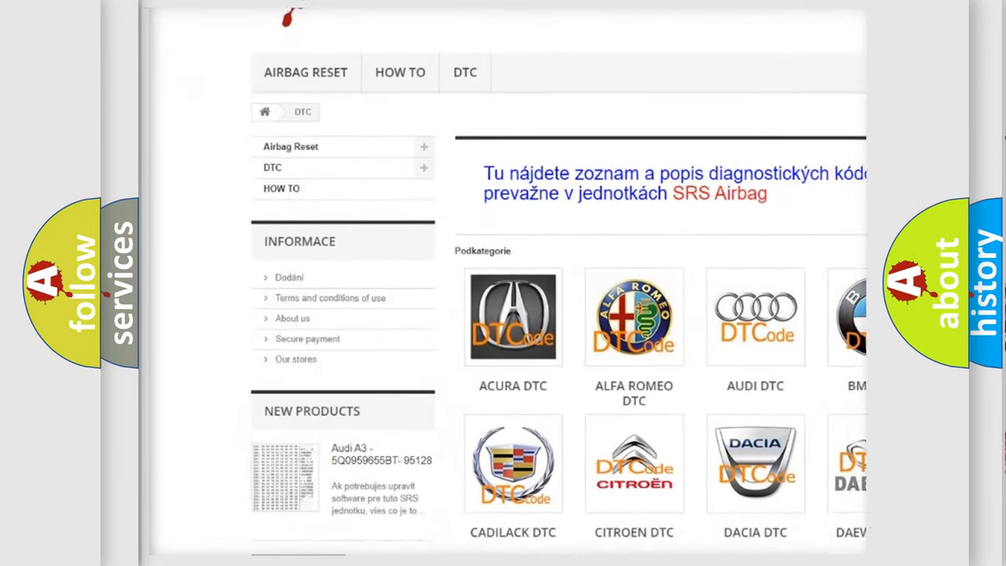
{"action": "scroll", "scroll_direction": "down", "scroll_amount": 3}
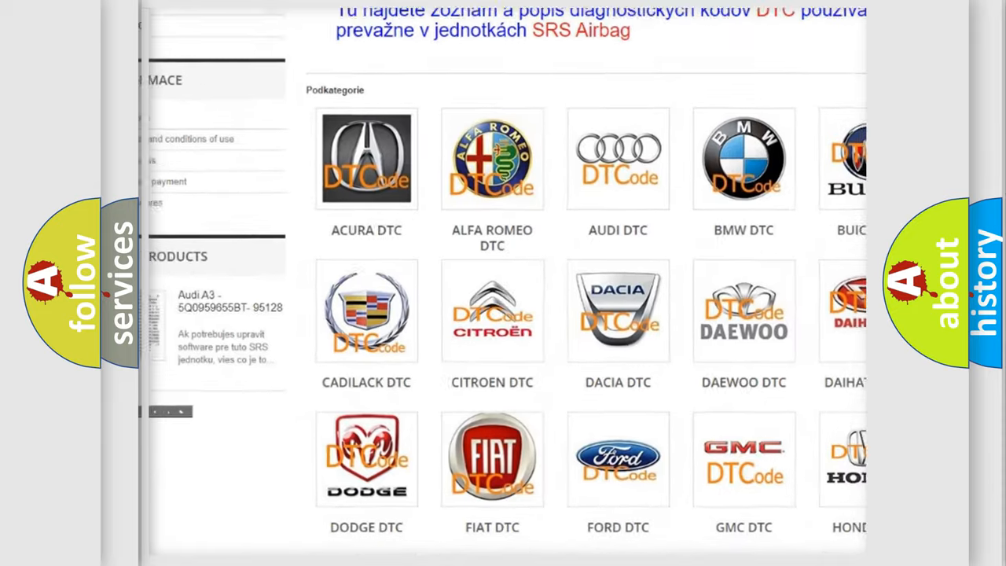
{"action": "scroll", "scroll_direction": "down", "scroll_amount": 3}
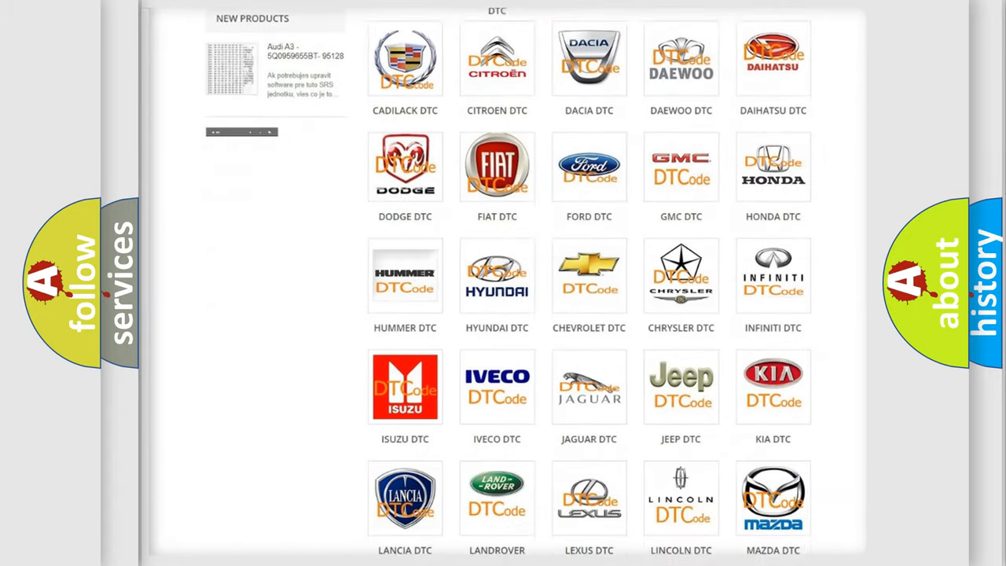
{"action": "scroll", "scroll_direction": "down", "scroll_amount": 3}
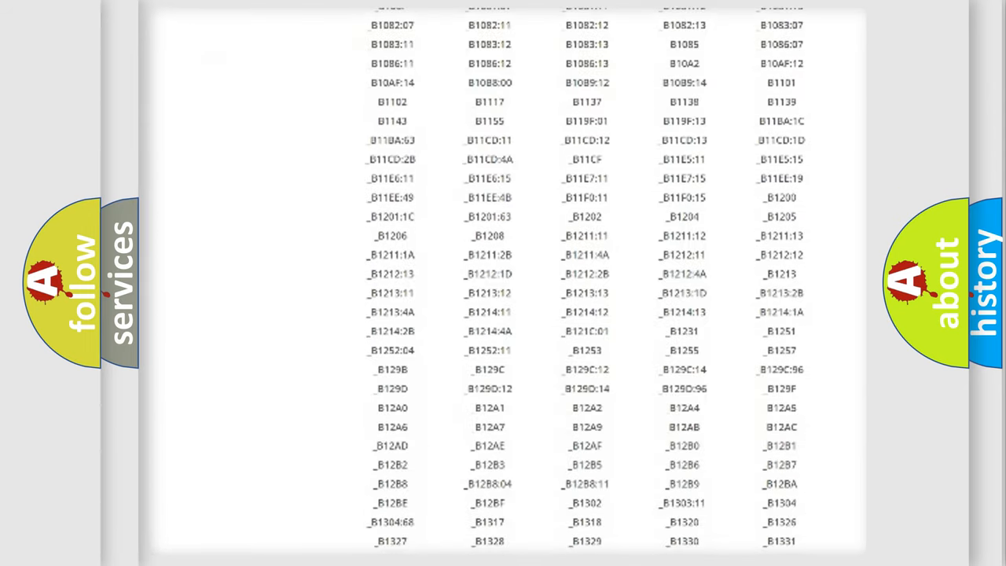
{"action": "scroll", "scroll_direction": "down", "scroll_amount": 3}
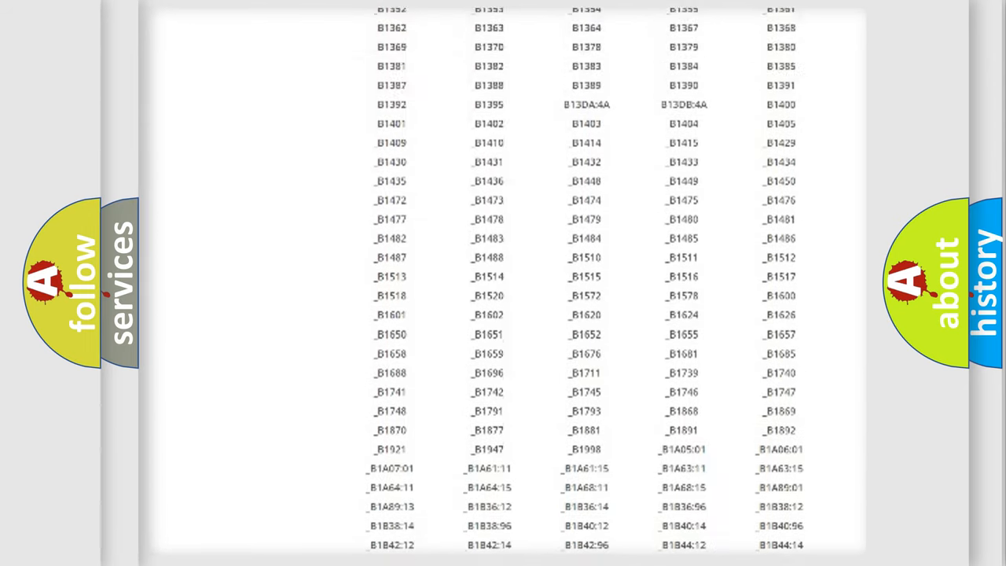
{"action": "scroll", "scroll_direction": "up", "scroll_amount": 3}
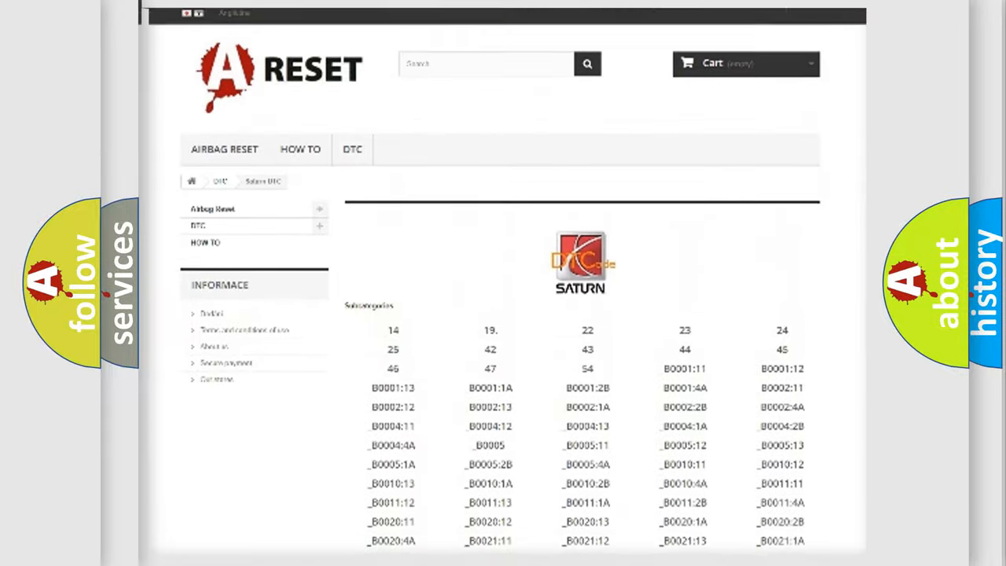
{"action": "scroll", "scroll_direction": "up", "scroll_amount": 3}
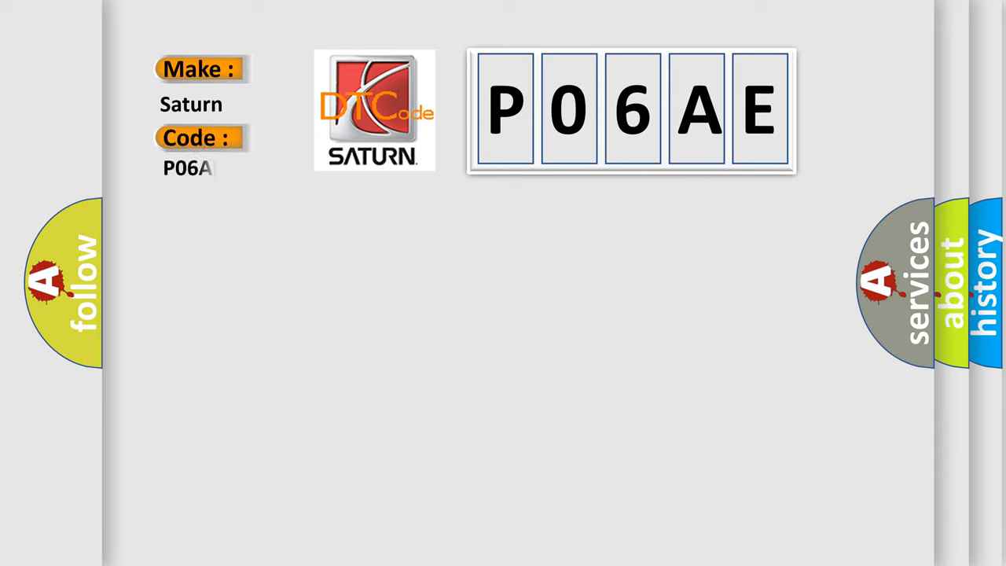
{"action": "type", "text": "E"}
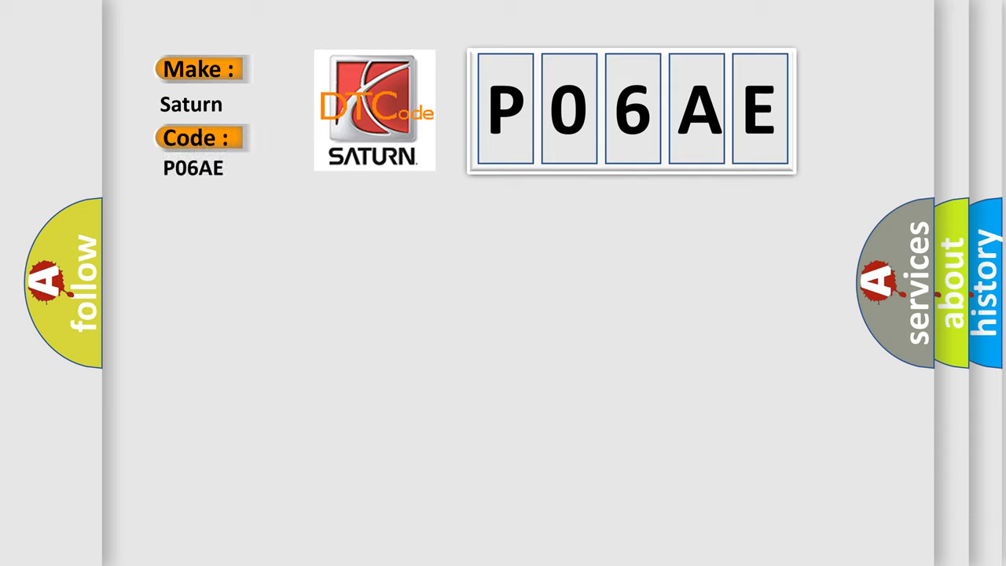